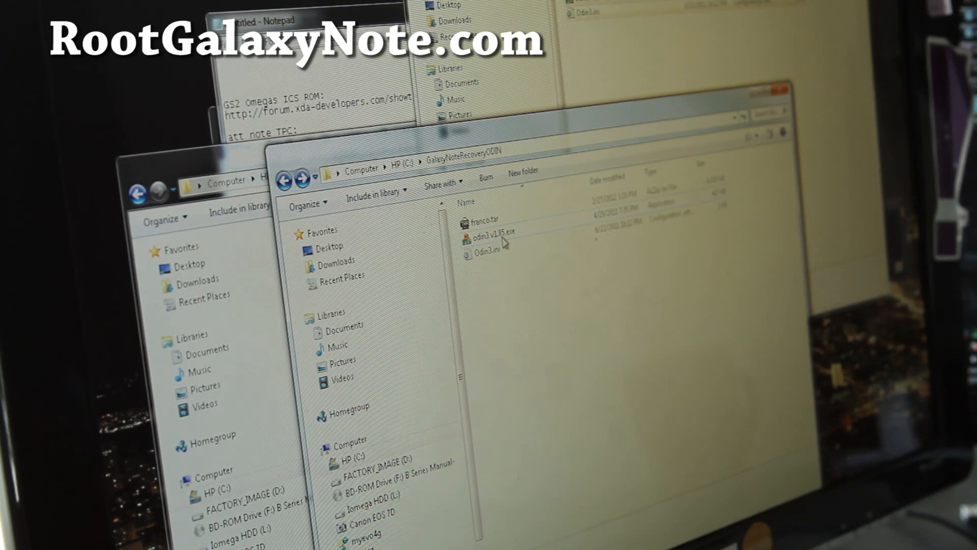
mouse_move(496, 233)
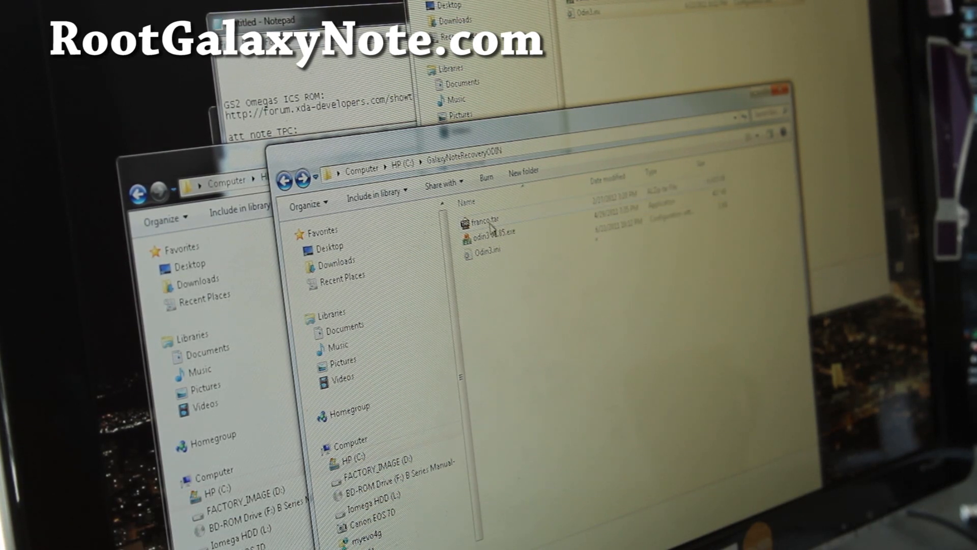
mouse_move(484, 222)
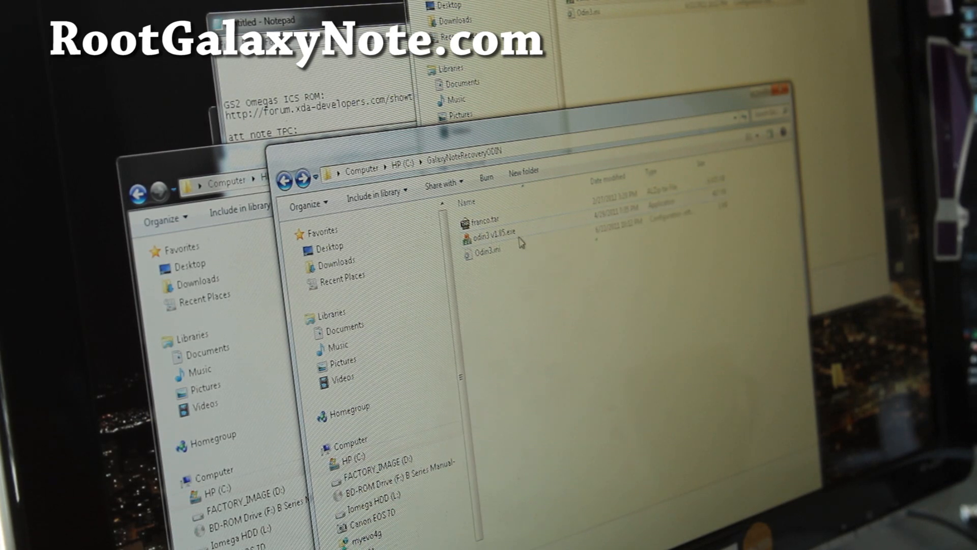
mouse_move(491, 222)
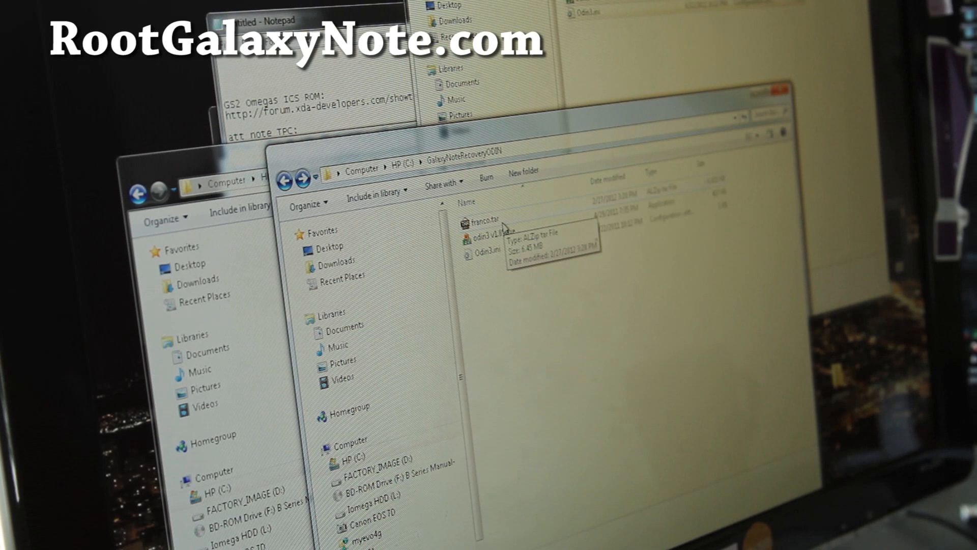
mouse_move(509, 224)
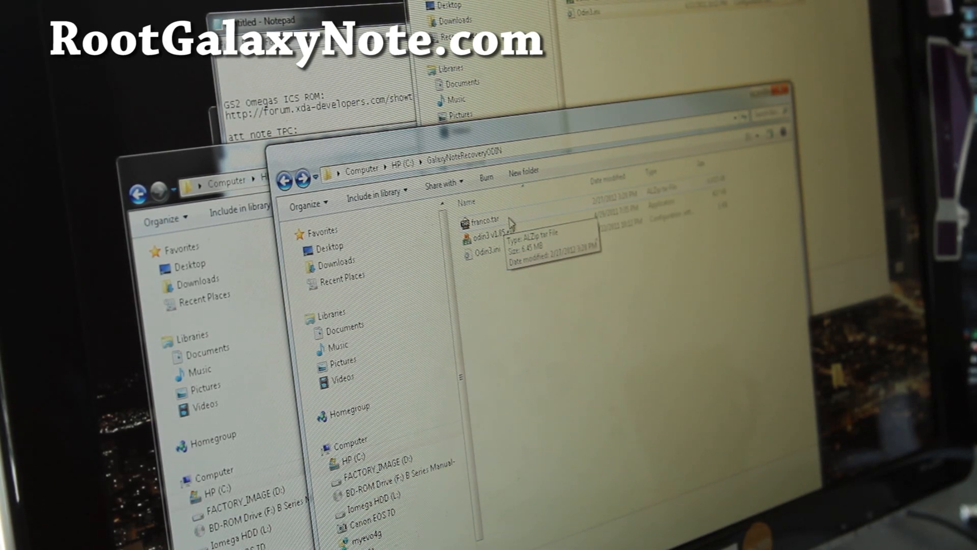
mouse_move(486, 250)
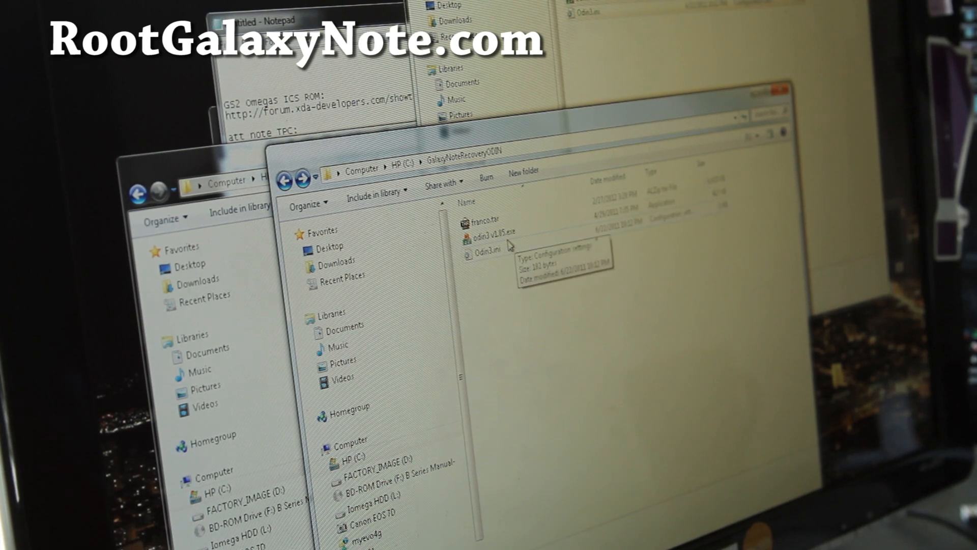
mouse_move(487, 238)
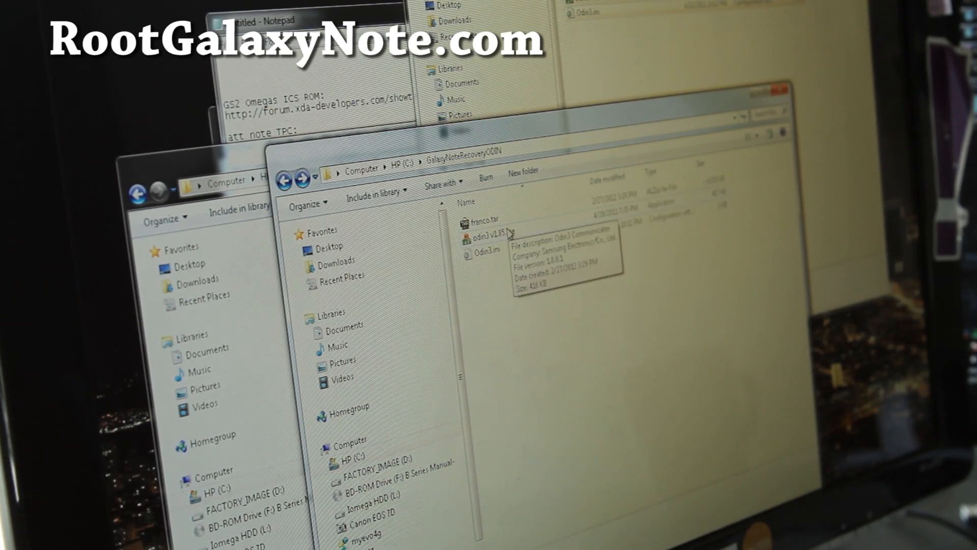
Launch odin3 v1.85.exe from the GalaxyNoteRecoveryODIN folder and approve the UAC prompt
double_click(487, 241)
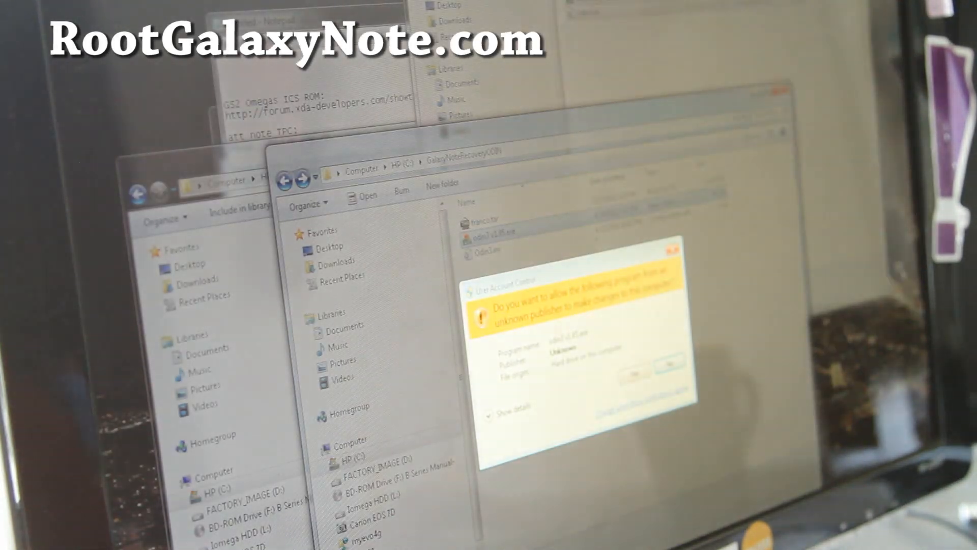
click(632, 364)
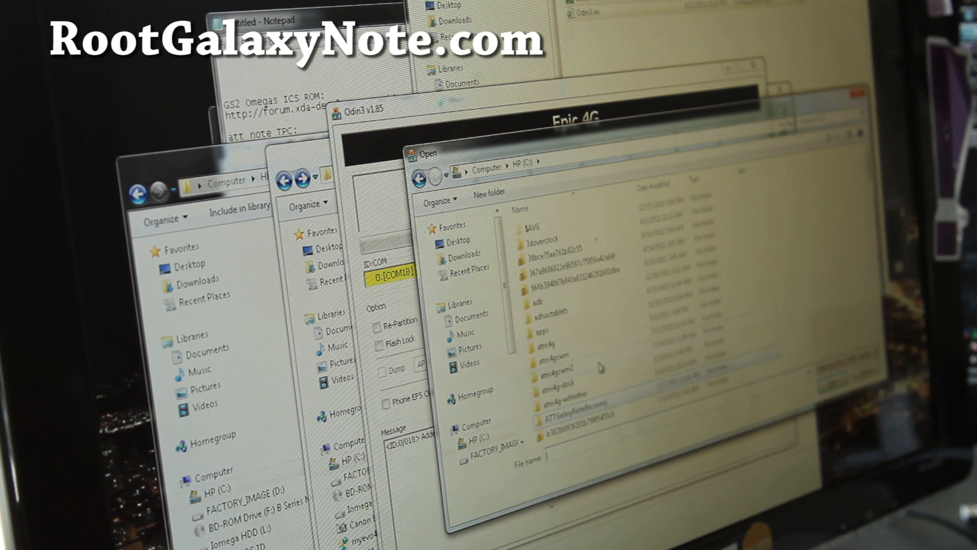
Browse the C: drive into GalaxyNoteRecoveryODIN so franco.tar can be selected
scroll(down, 3)
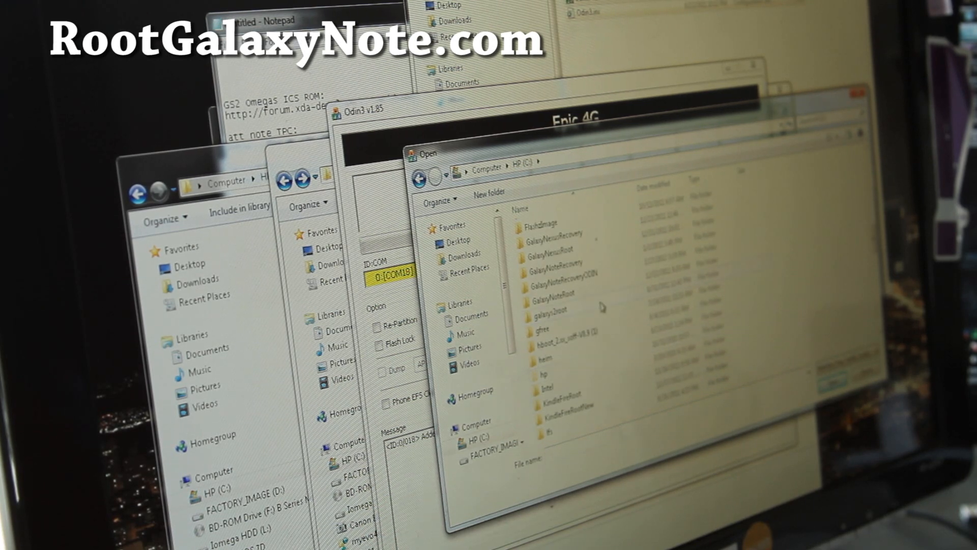
mouse_move(561, 288)
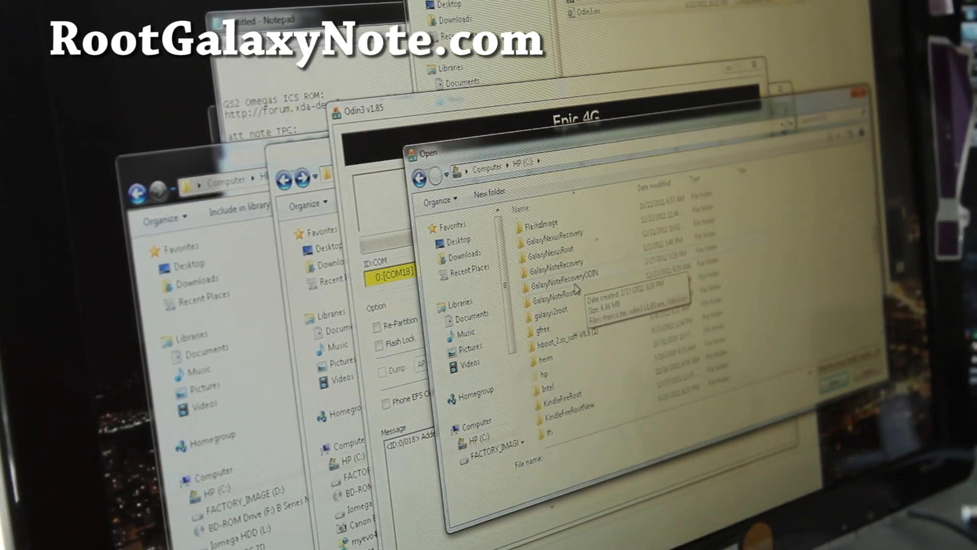
double_click(559, 275)
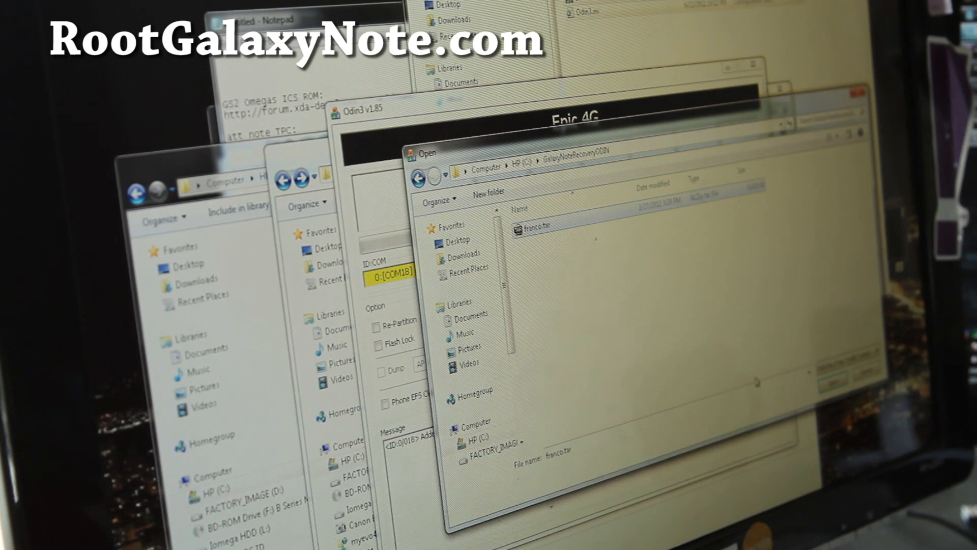